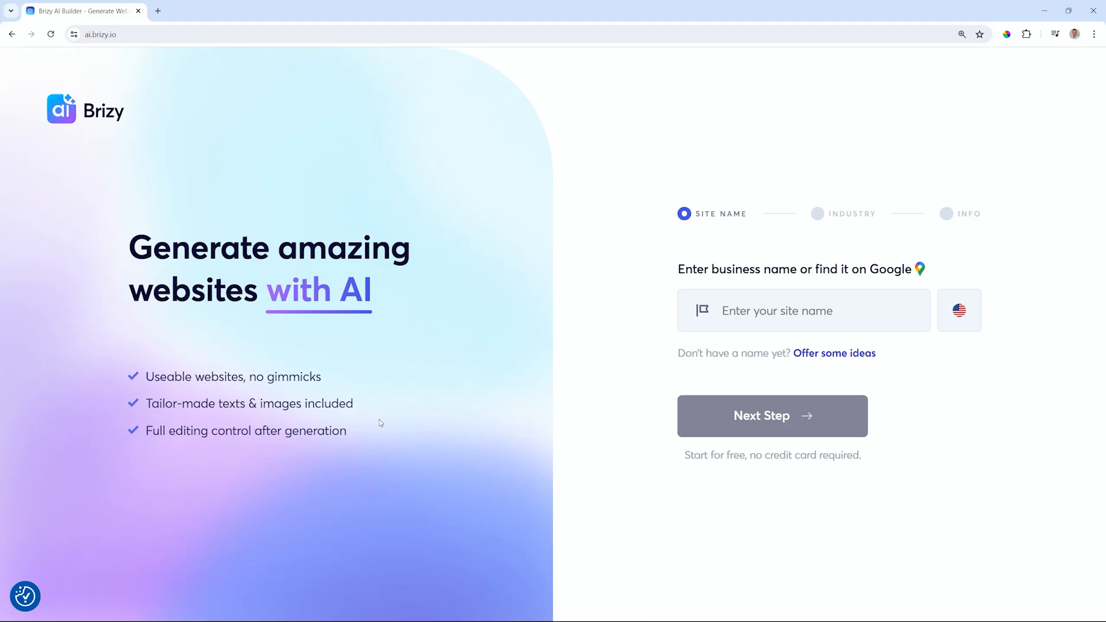
mouse_move(831, 297)
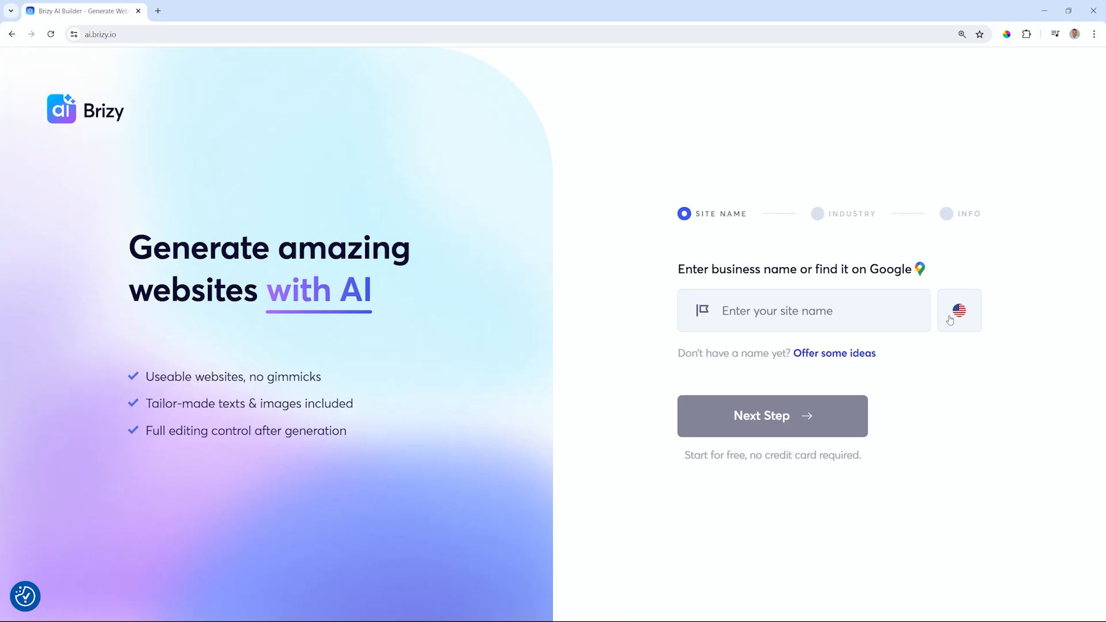
Name the site 'Bakery' and set its language to Italian.
left_click(957, 309)
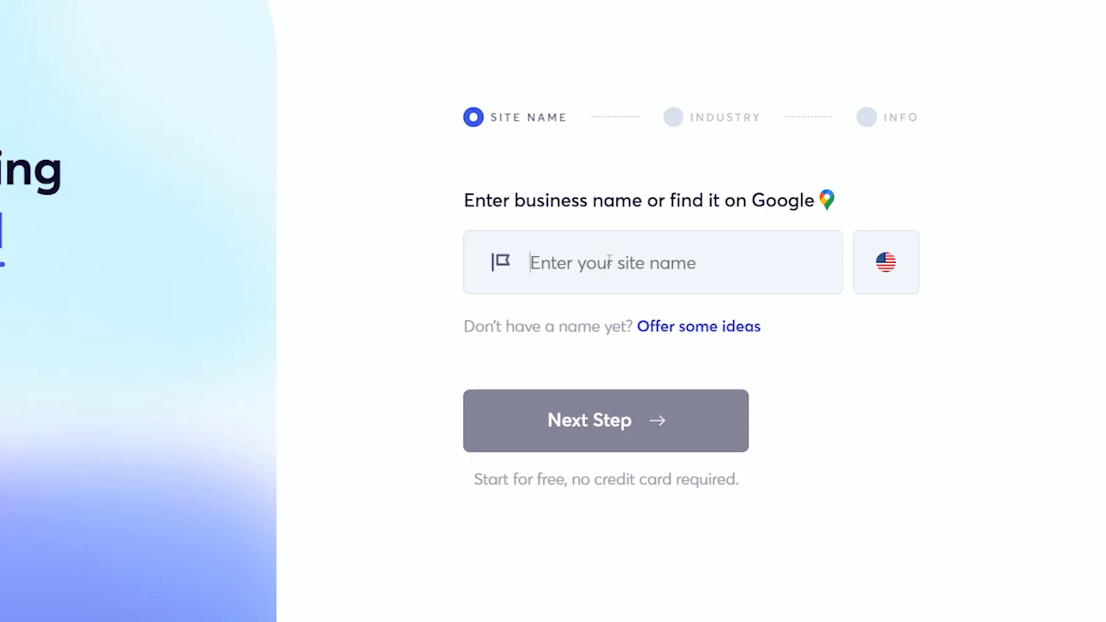
type("B")
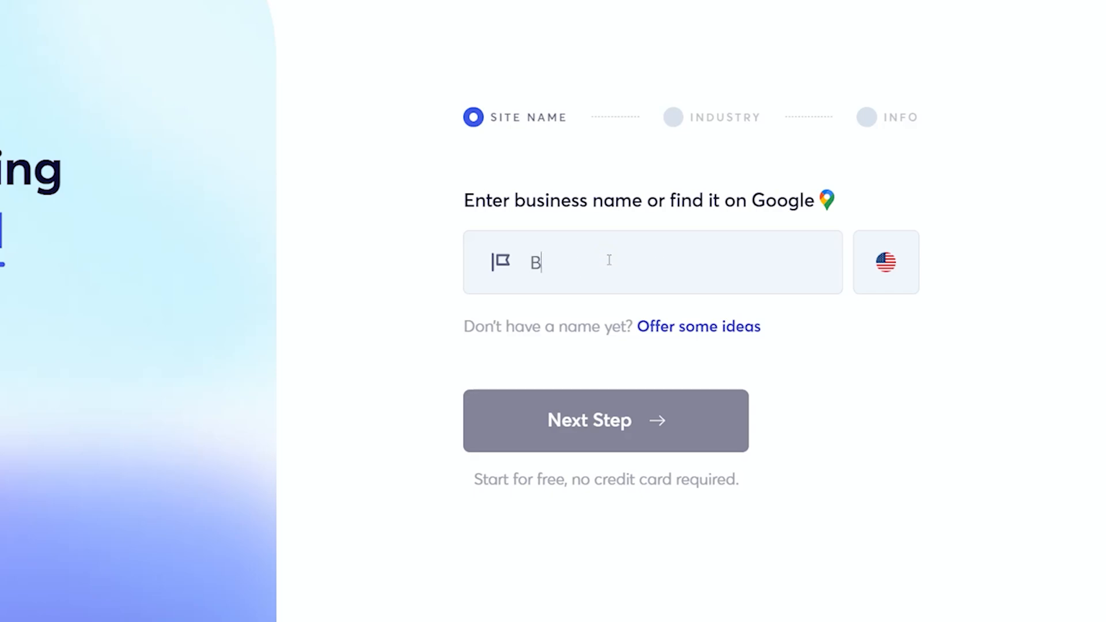
type("akery")
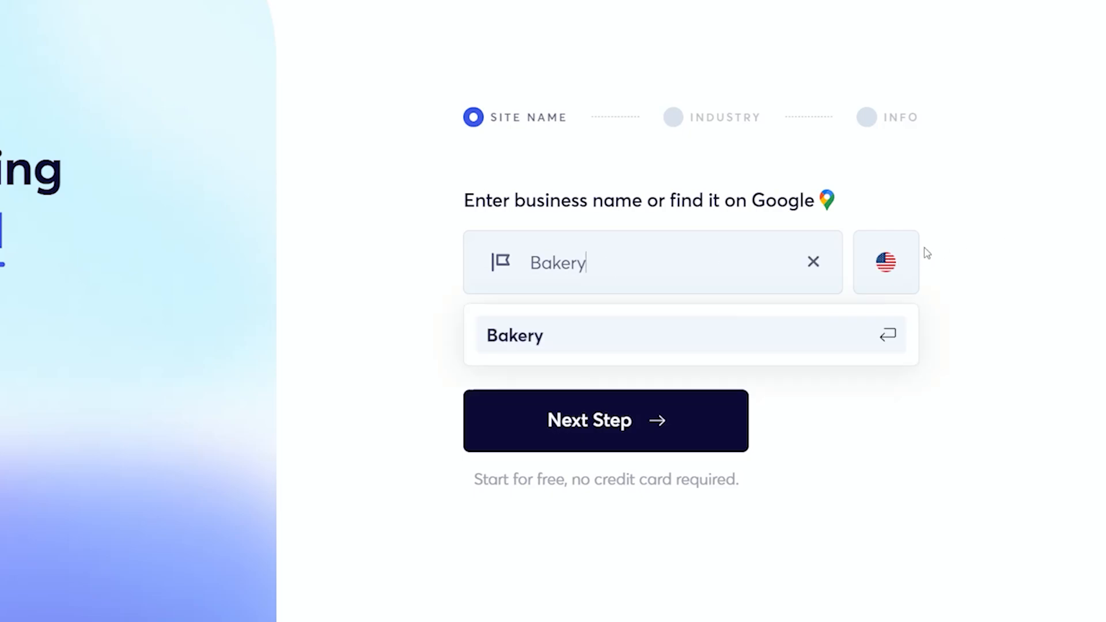
left_click(884, 261)
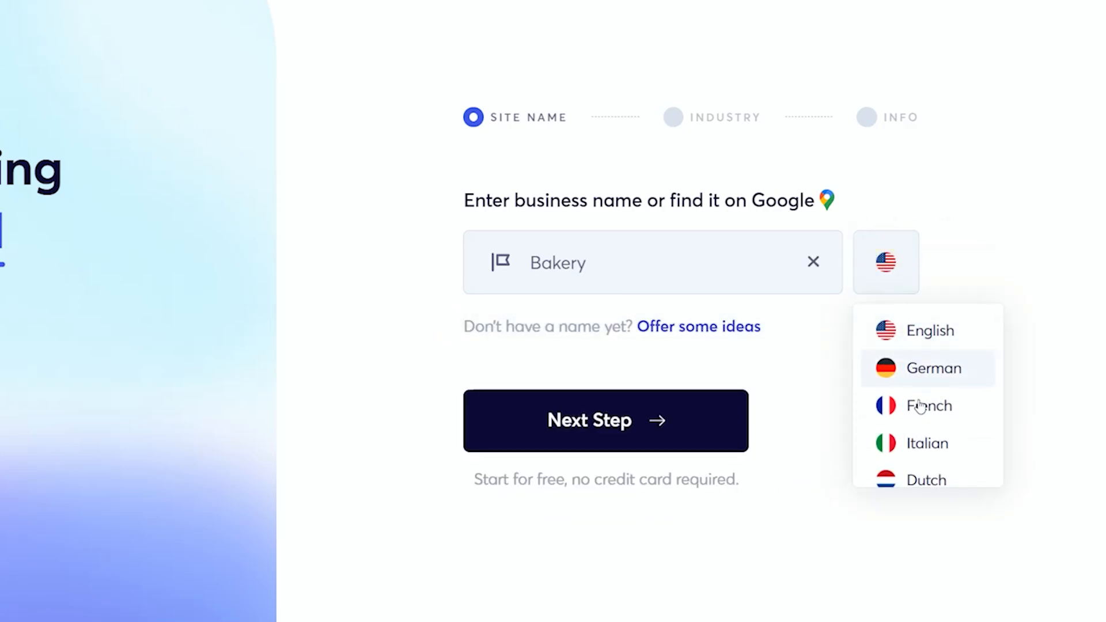
left_click(909, 442)
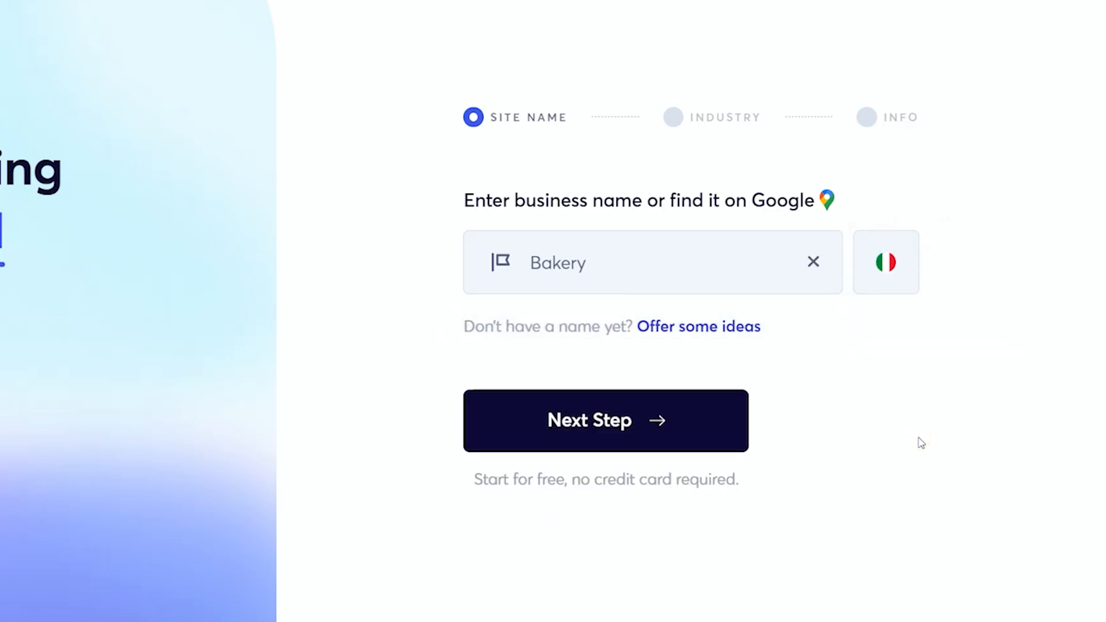
Choose Bakery as the industry and build the website.
left_click(604, 420)
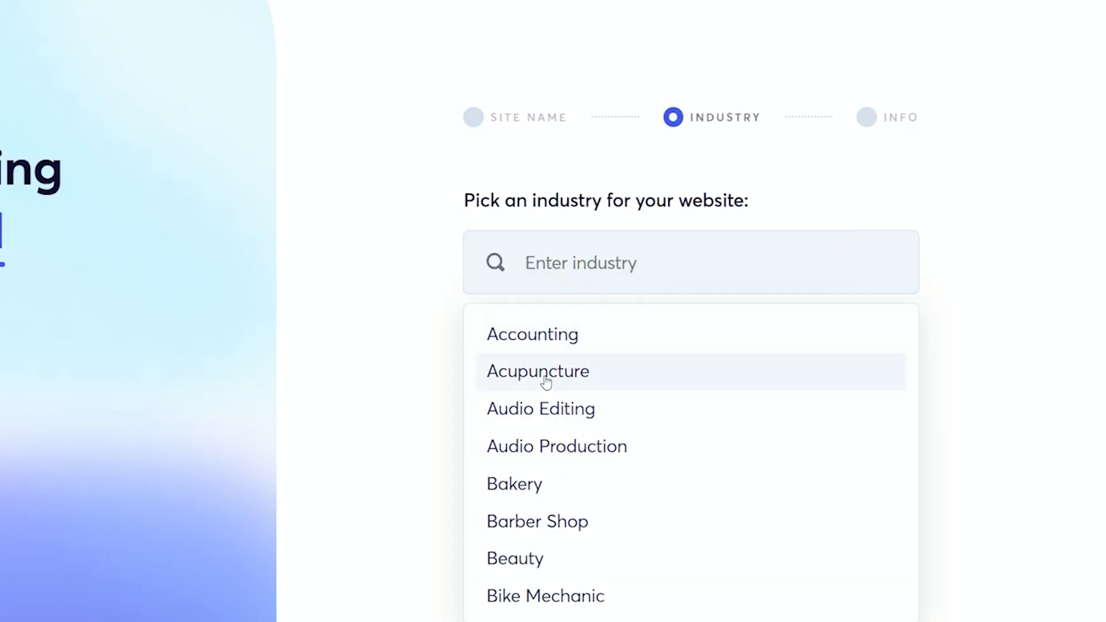
left_click(513, 484)
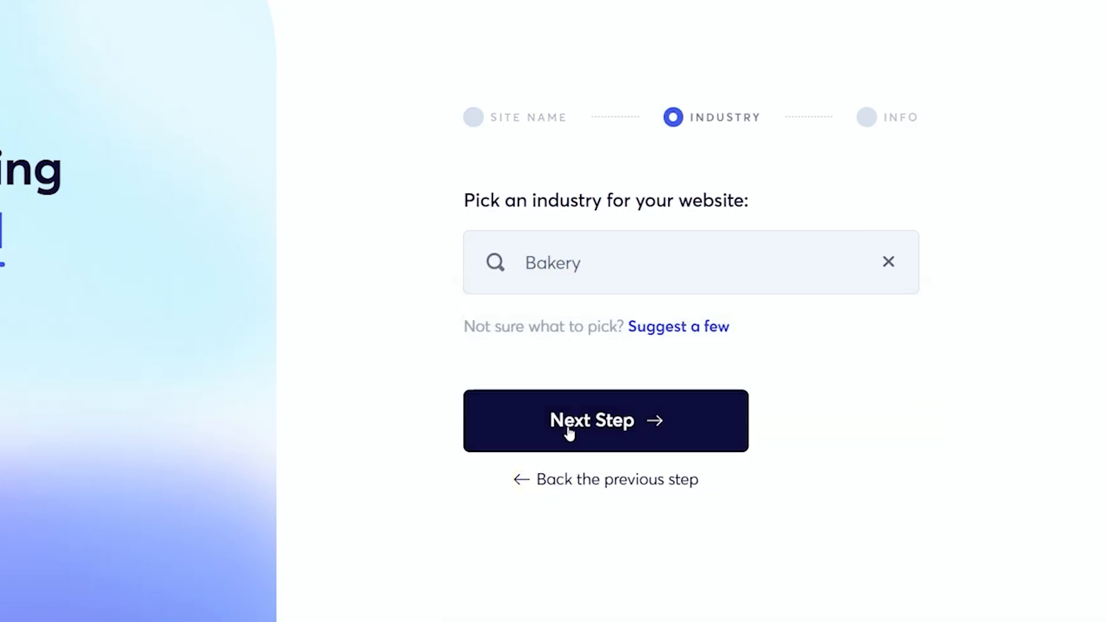
left_click(604, 419)
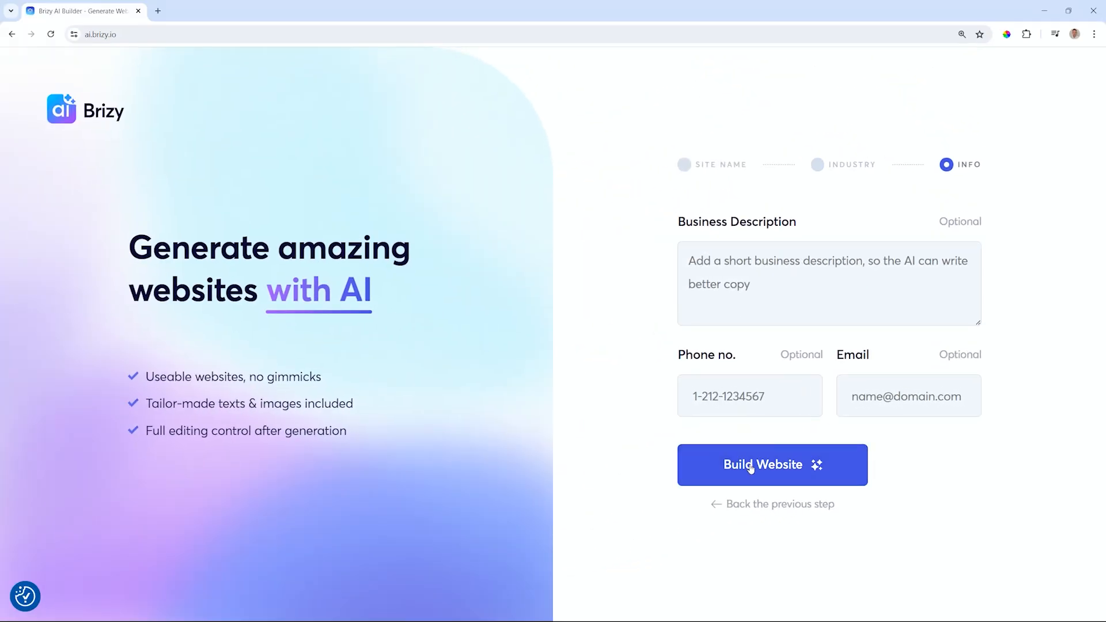
left_click(771, 464)
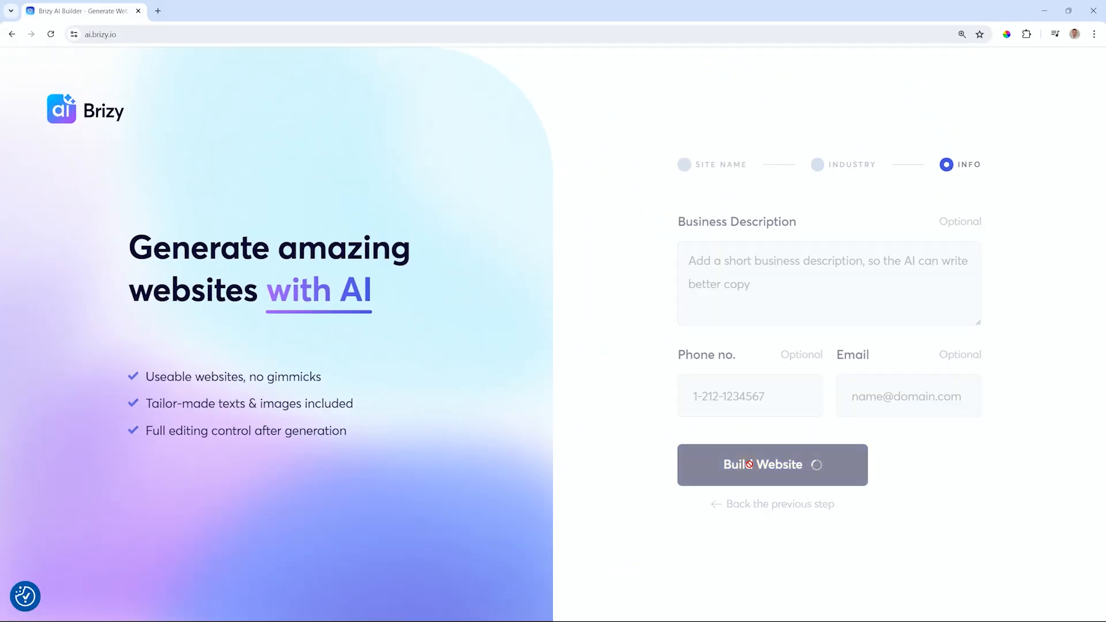
left_click(770, 464)
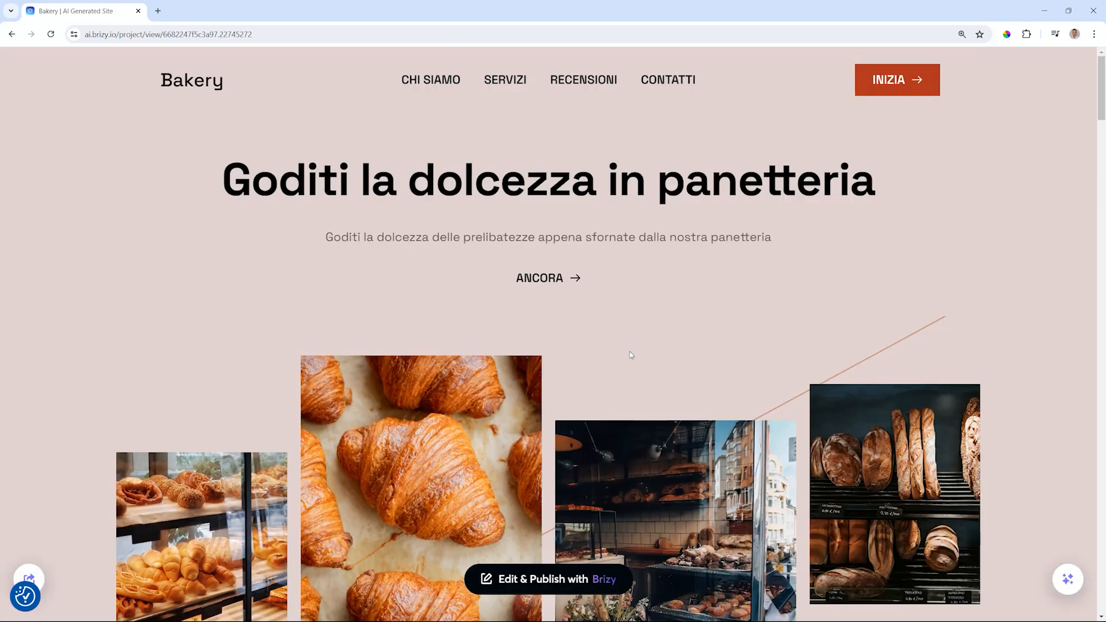
scroll("down", 3)
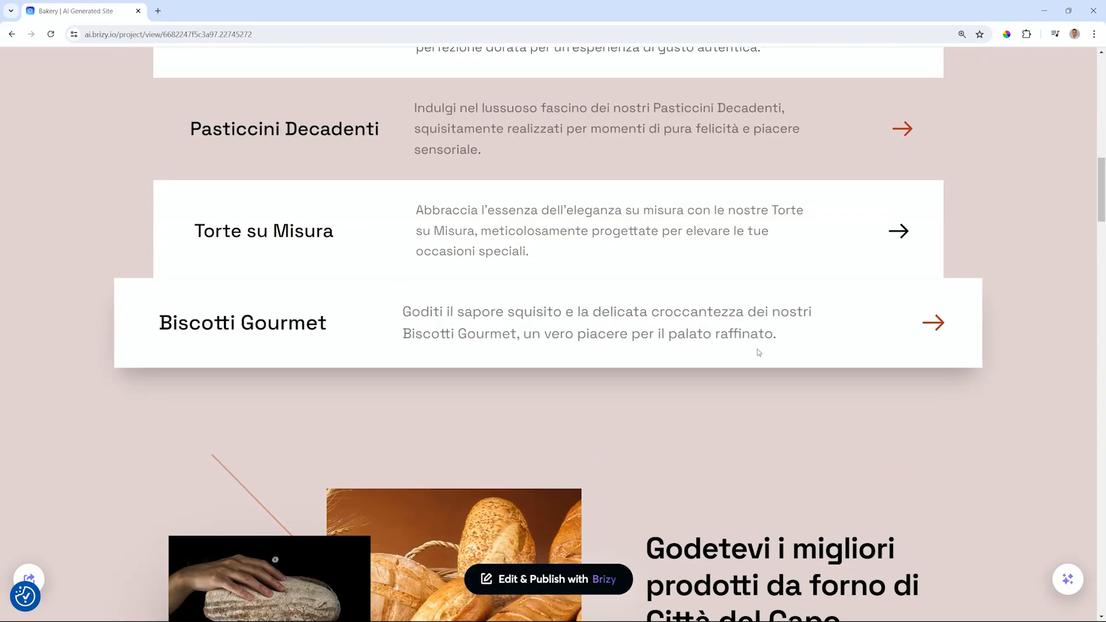
scroll("down", 3)
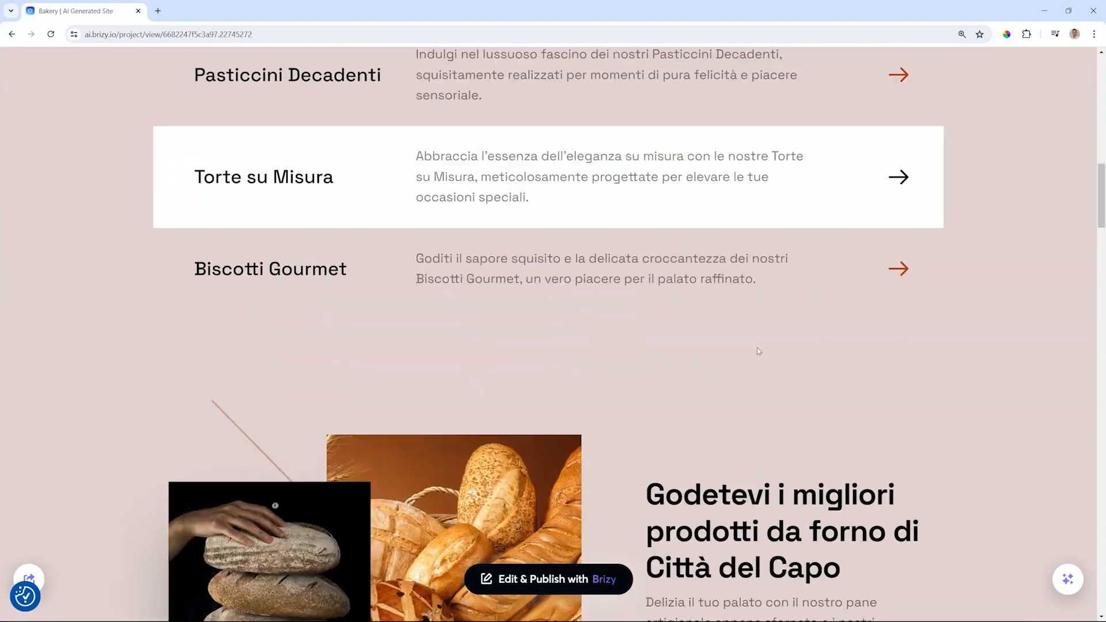
scroll("up", 3)
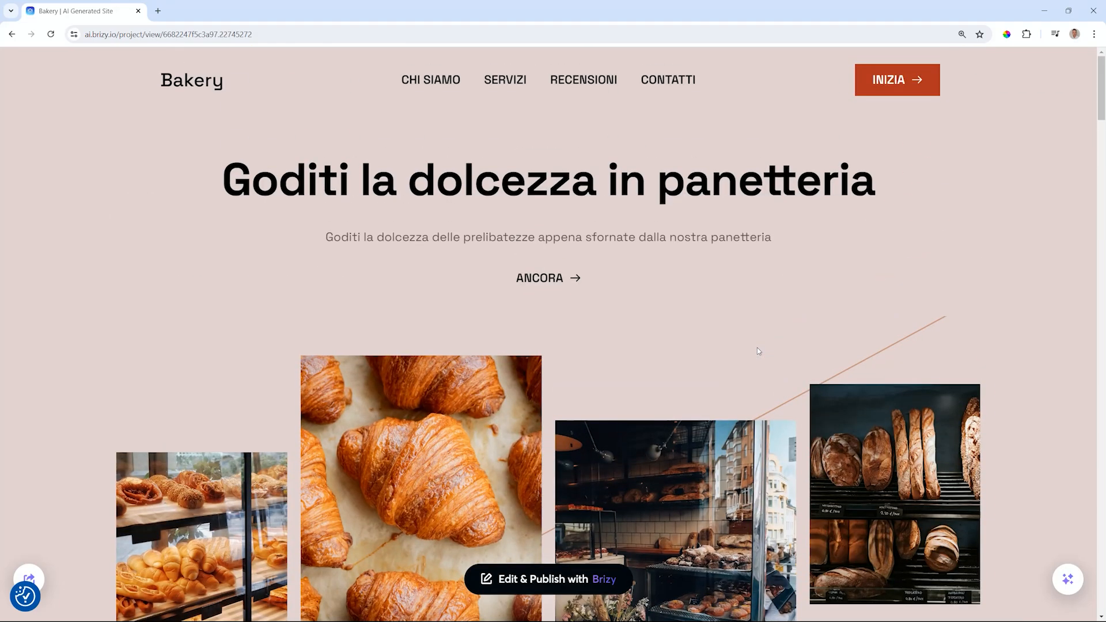